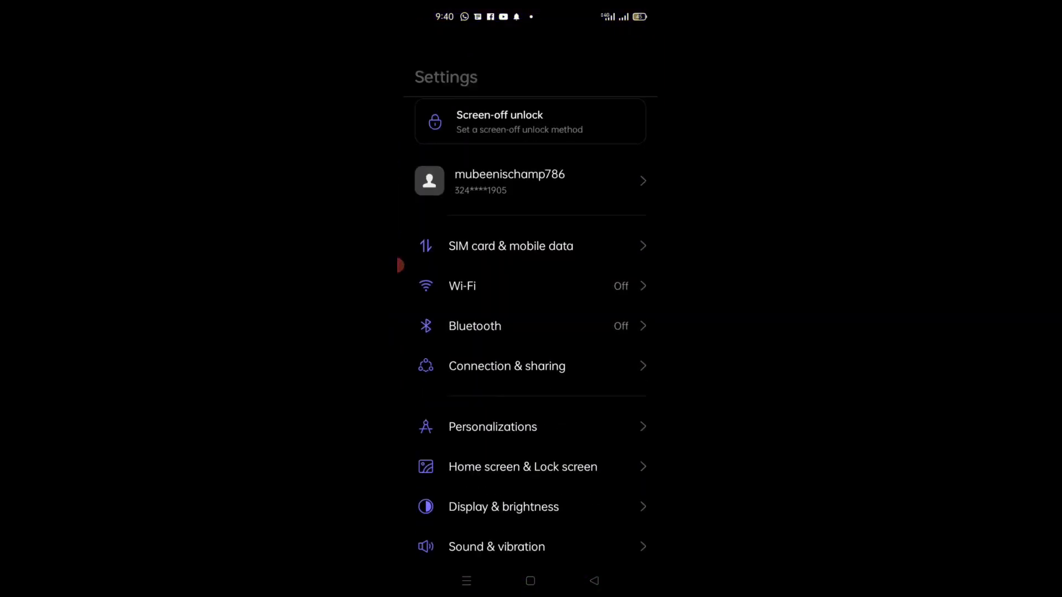
Reach About phone's Version page and tap Build number CPH2375_11_A.08 to unlock Developer options
scroll("down", 3)
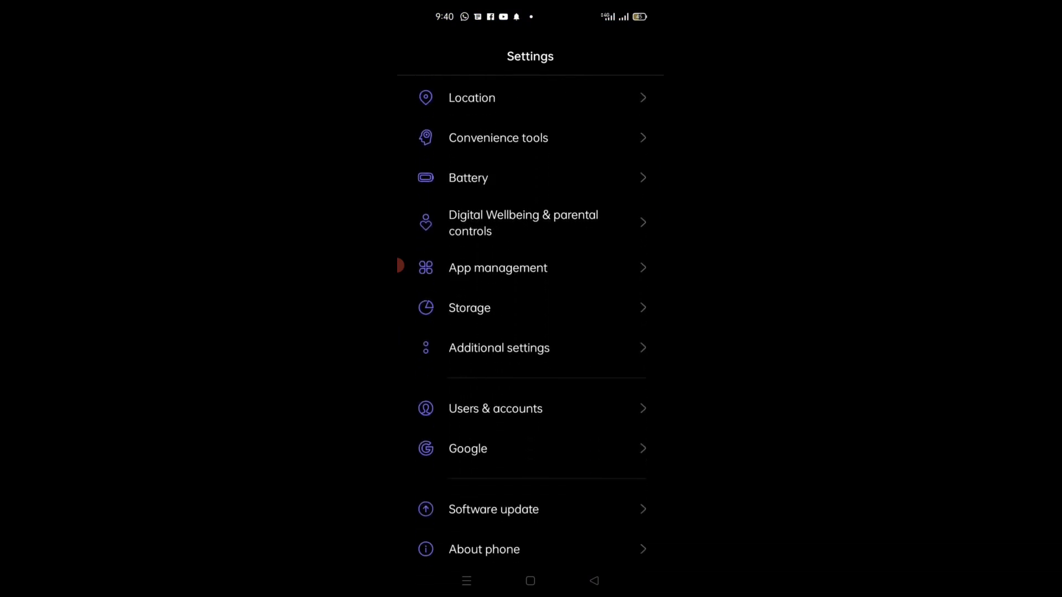
scroll("down", 3)
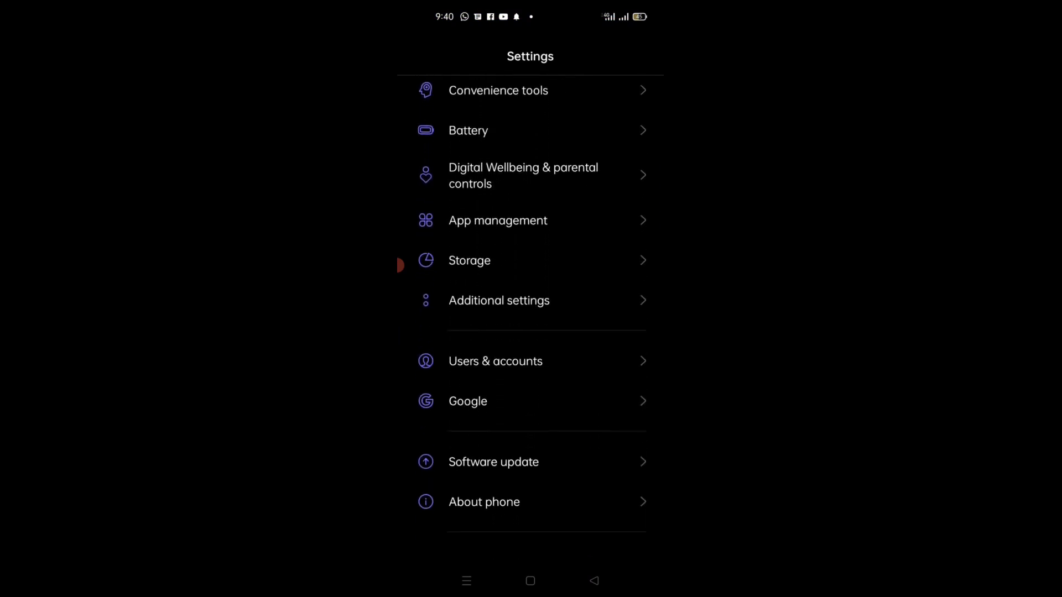
left_click(485, 502)
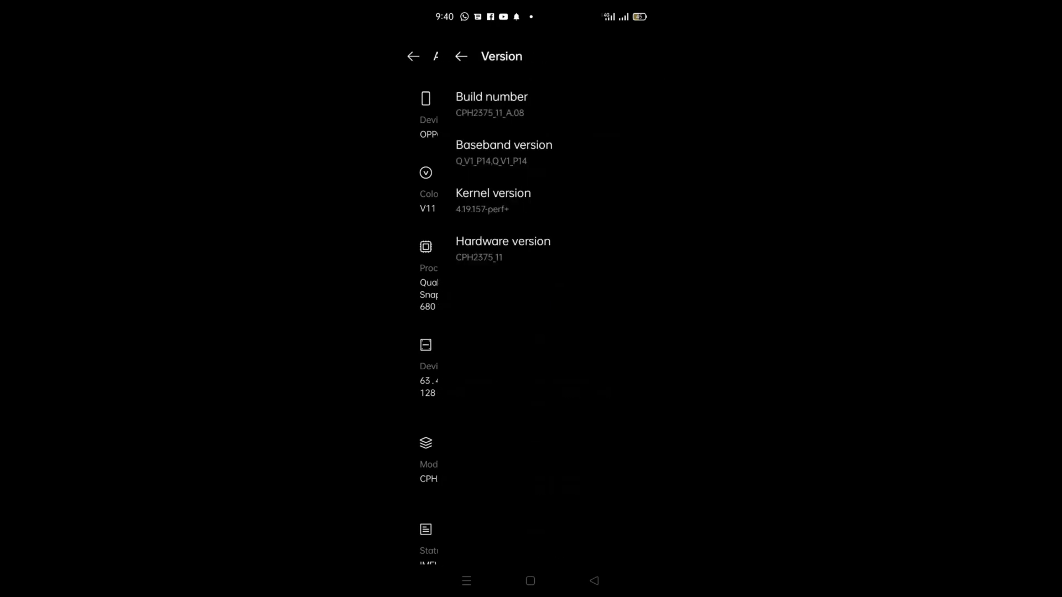
left_click(410, 55)
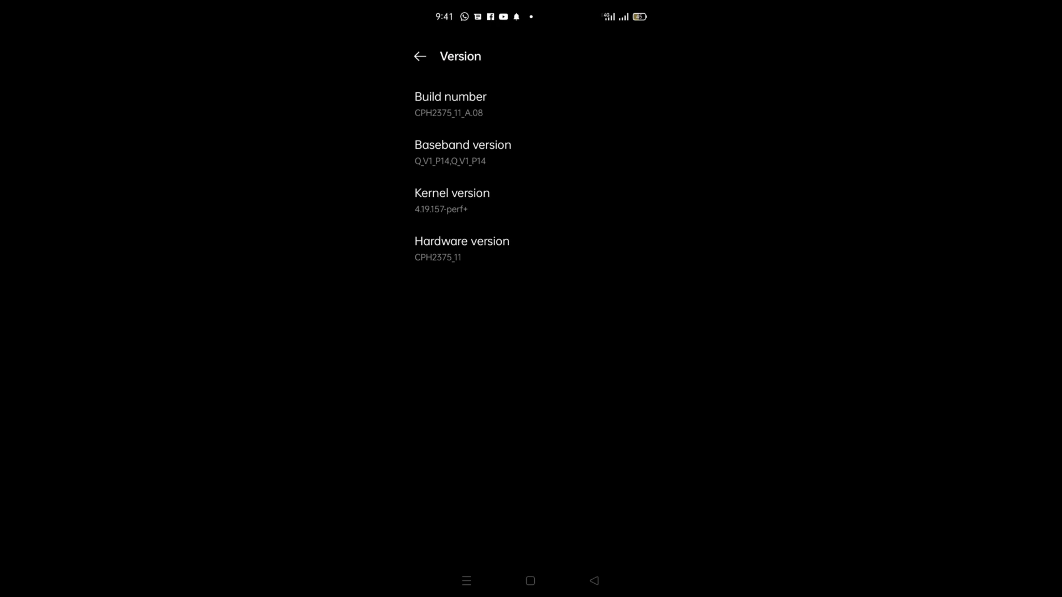
left_click(449, 104)
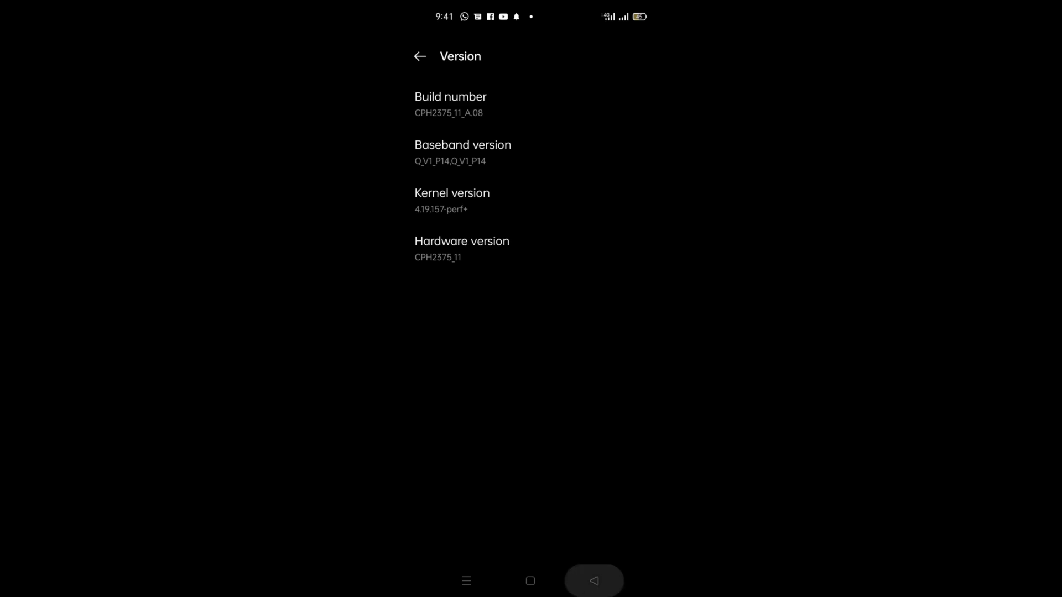
Return to the Settings list and reach Additional settings where Developer options is listed
left_click(419, 56)
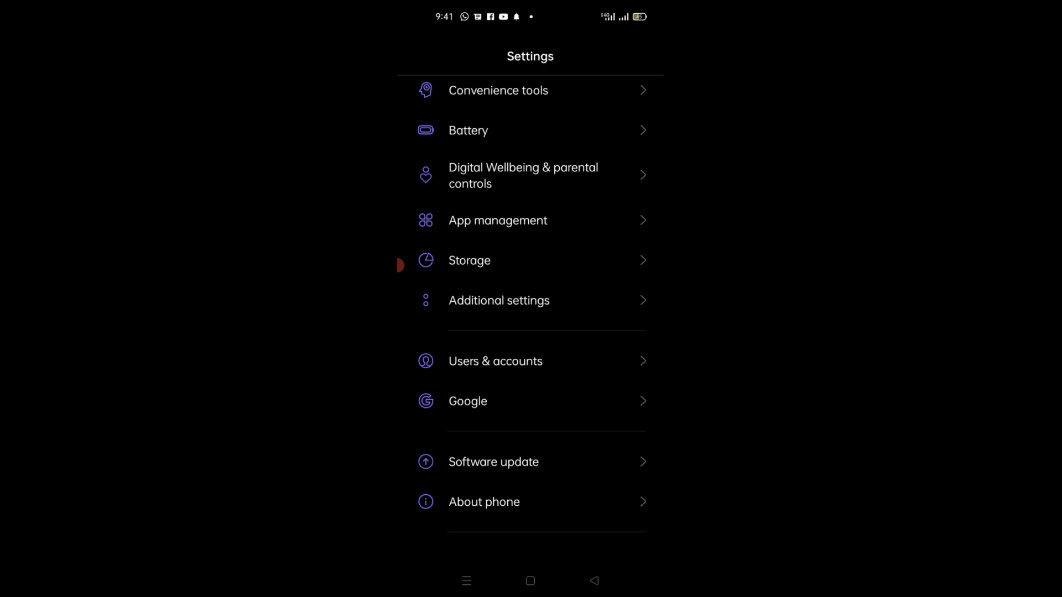
left_click(499, 301)
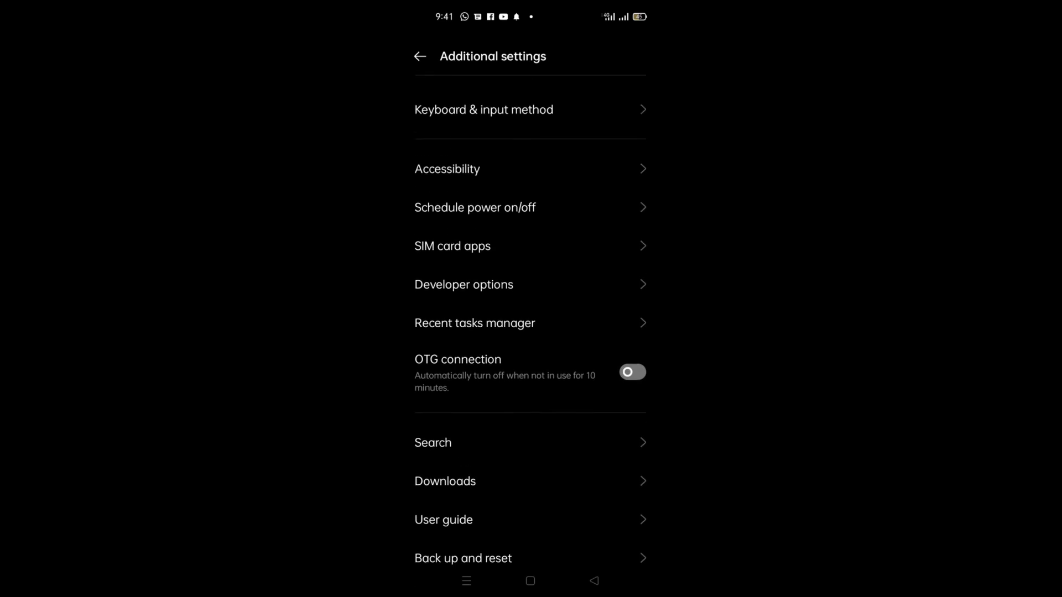
left_click(463, 284)
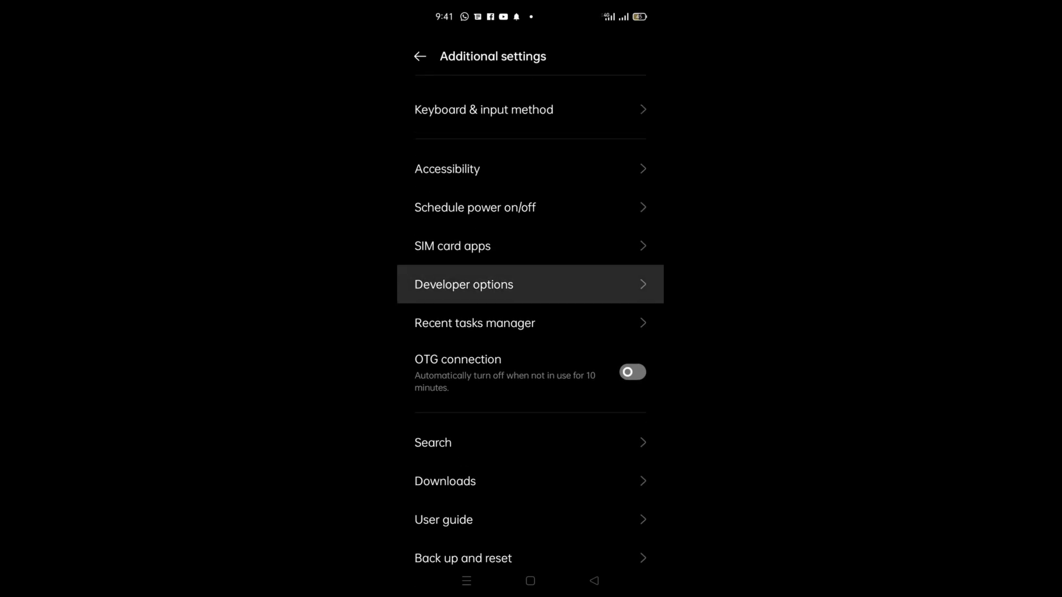
Enter Developer options and scroll to the Apps section showing Background process limit at Standard limit
left_click(464, 284)
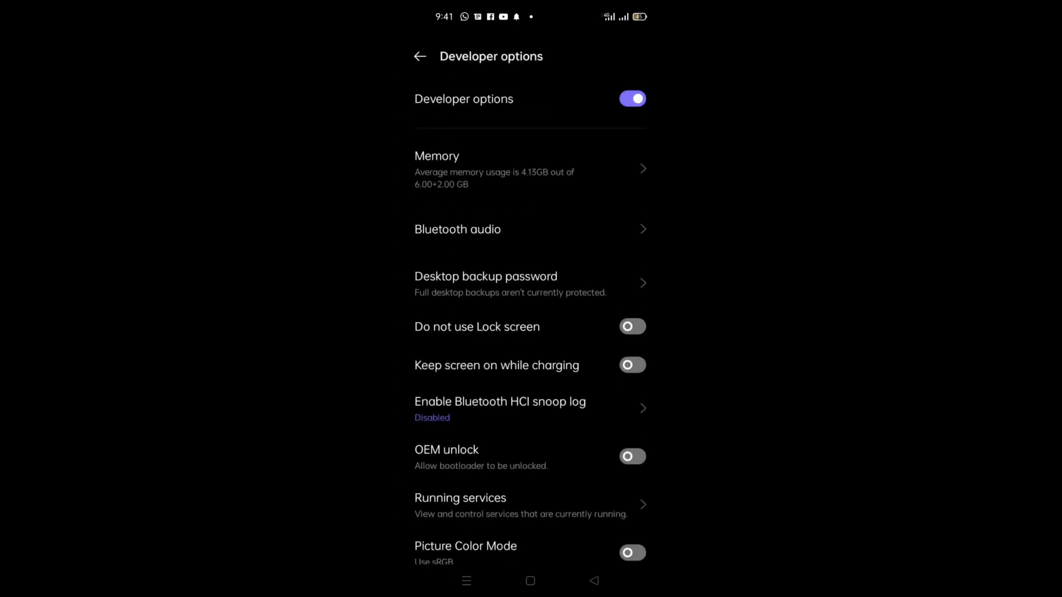
scroll("down", 3)
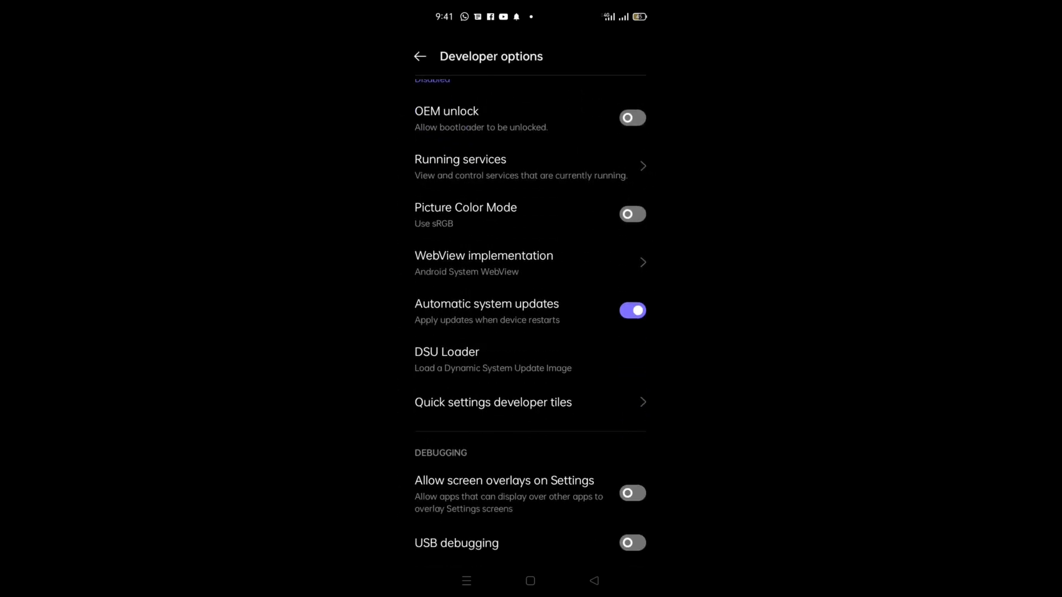
scroll("down", 3)
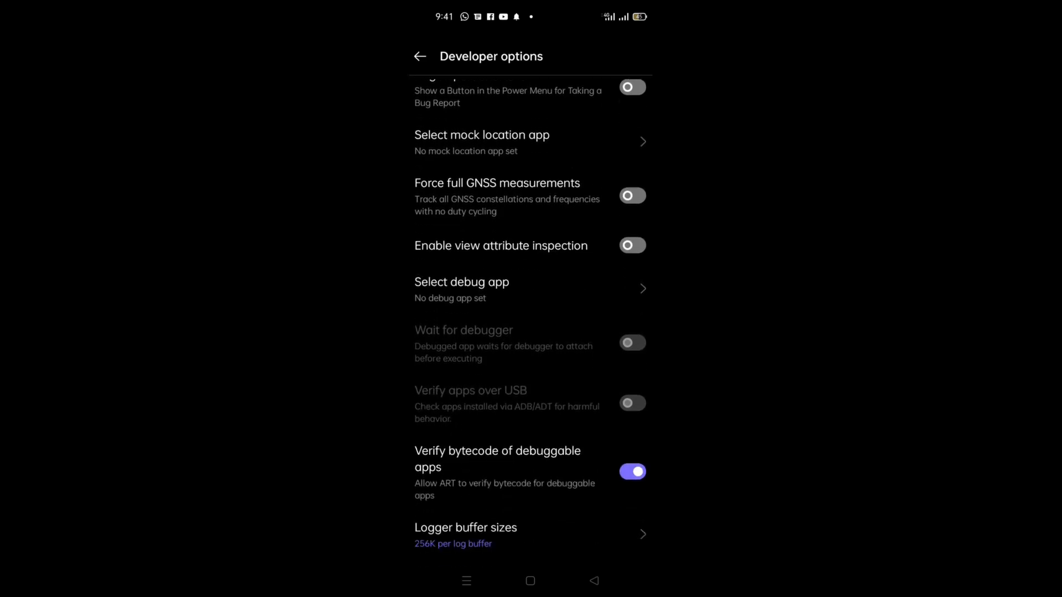
scroll("down", 3)
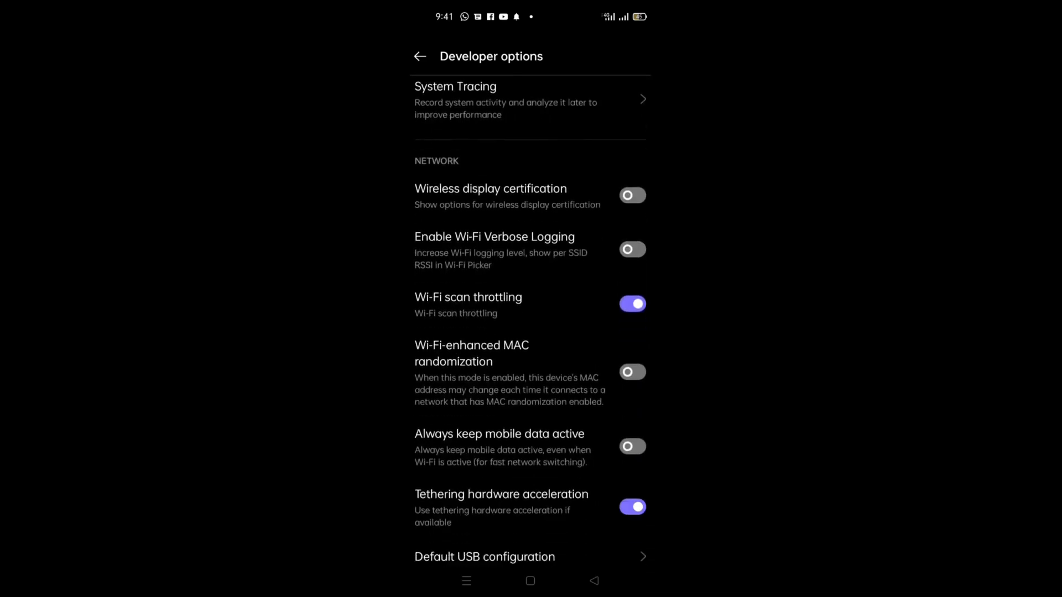
scroll("down", 3)
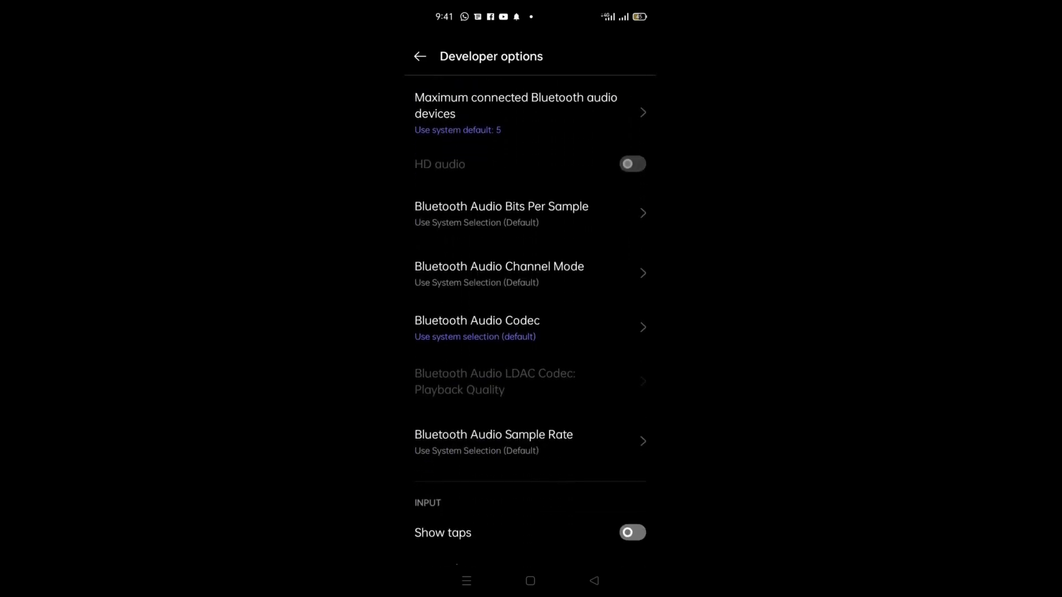
scroll("down", 3)
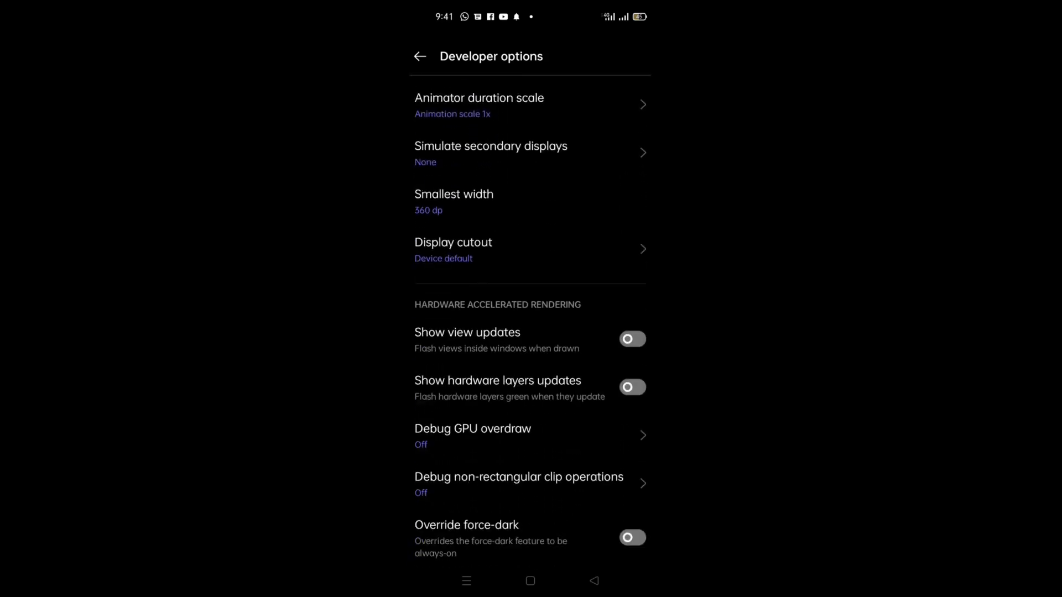
scroll("down", 3)
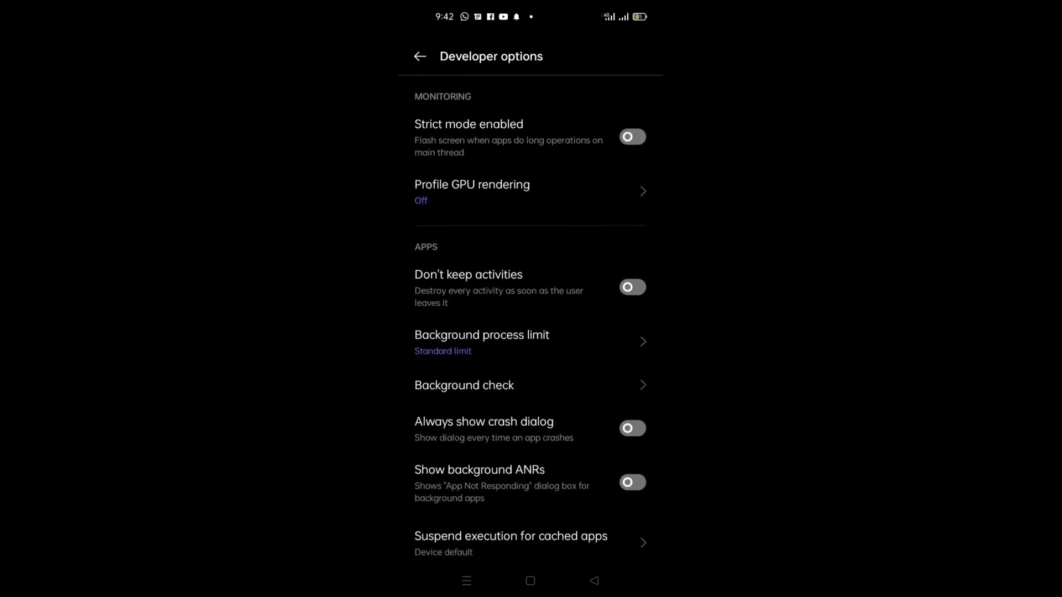
scroll("down", 3)
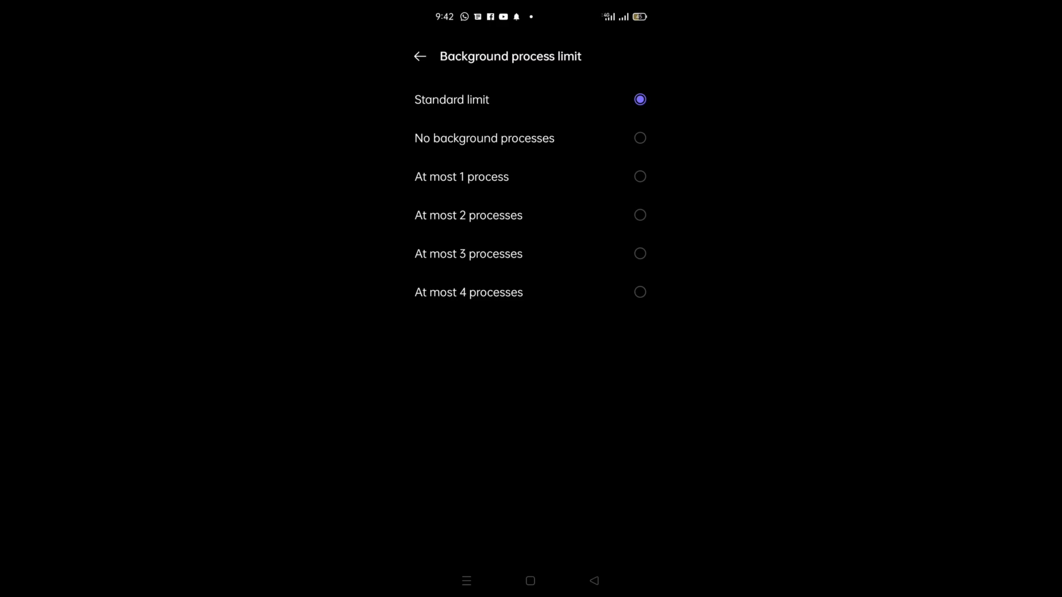
Set Background process limit to No background processes and return to Additional settings
left_click(640, 137)
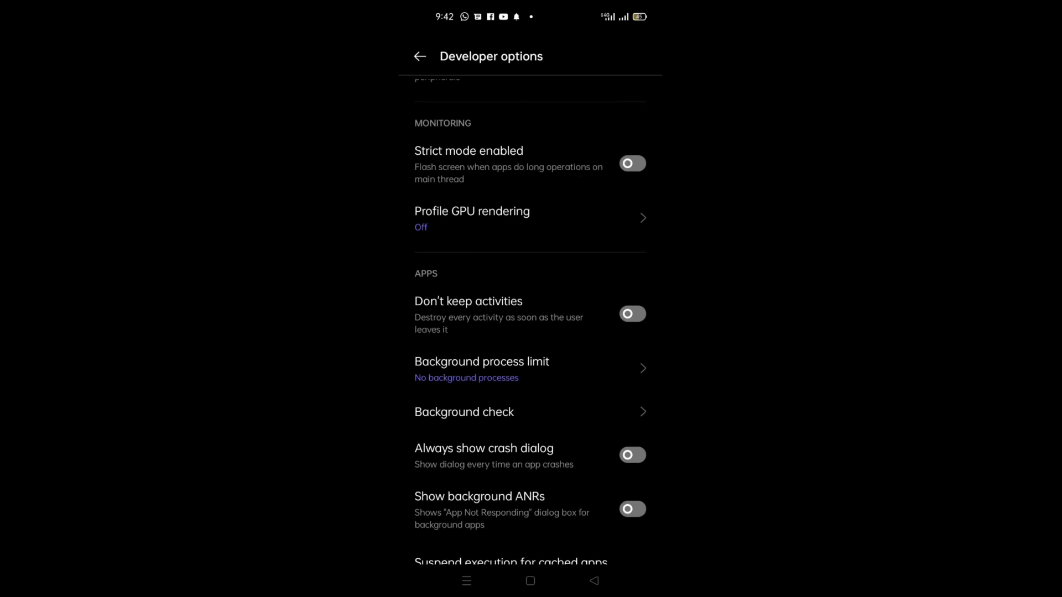
left_click(418, 55)
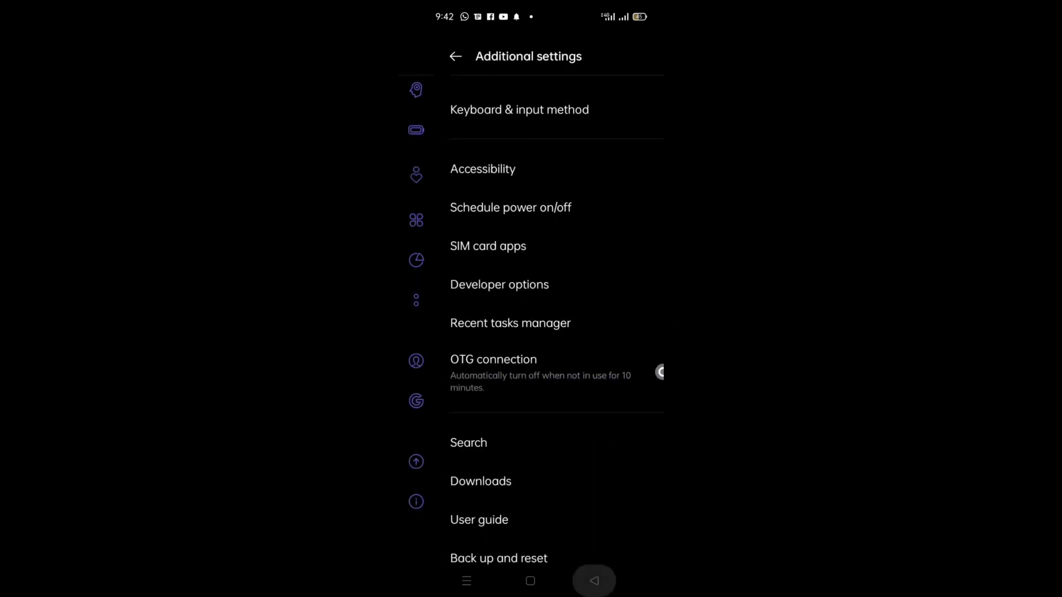